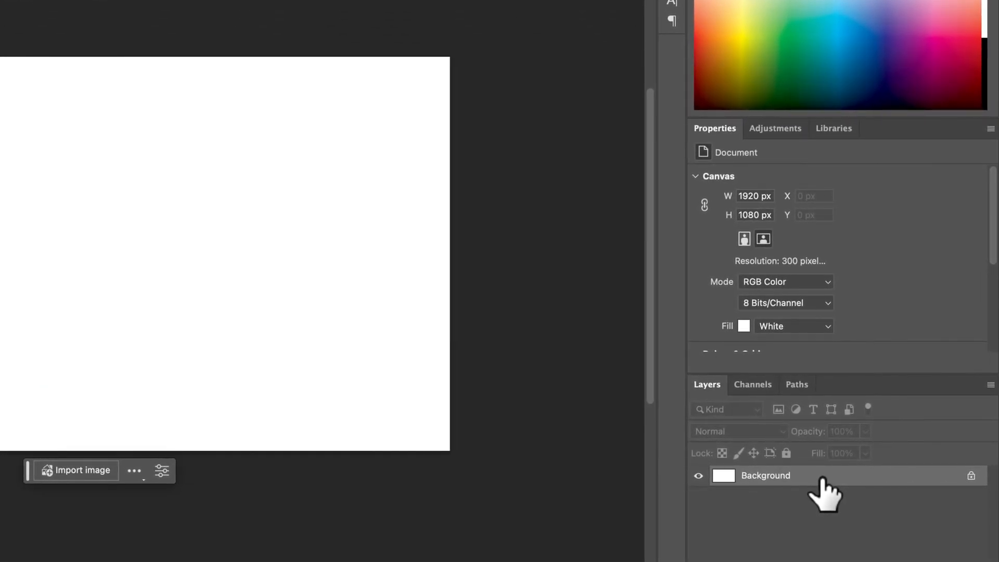
mouse_move(825, 491)
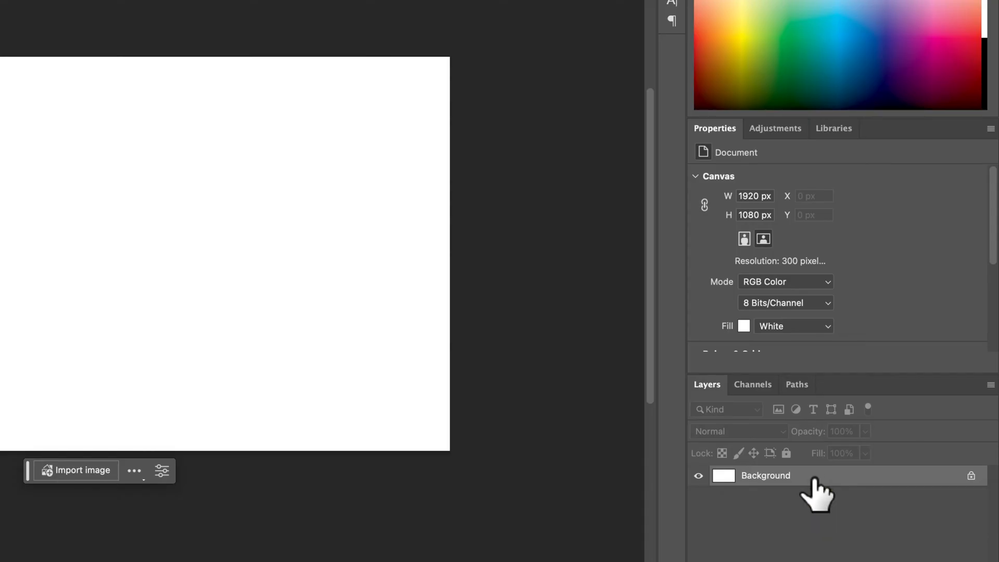
mouse_move(771, 207)
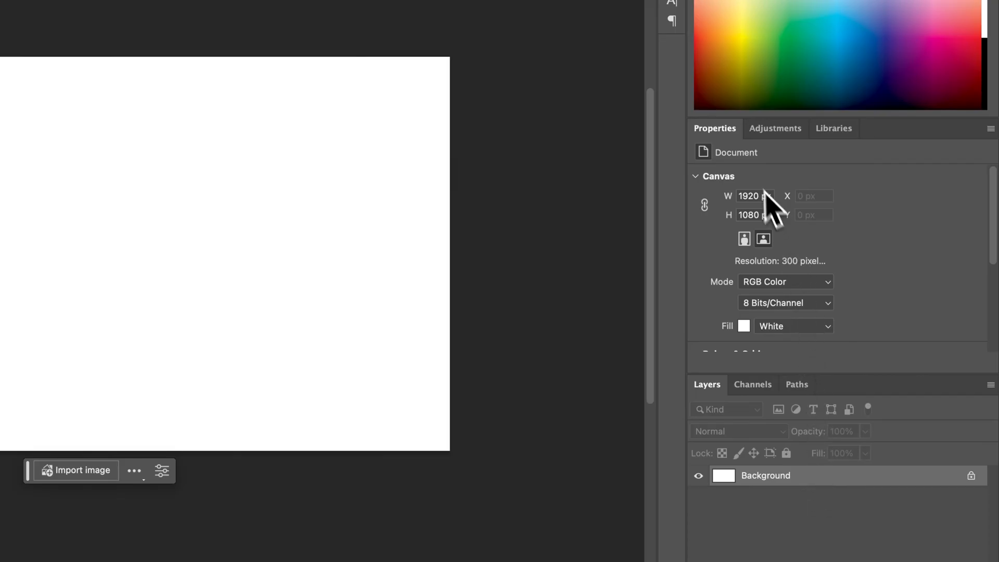
mouse_move(780, 201)
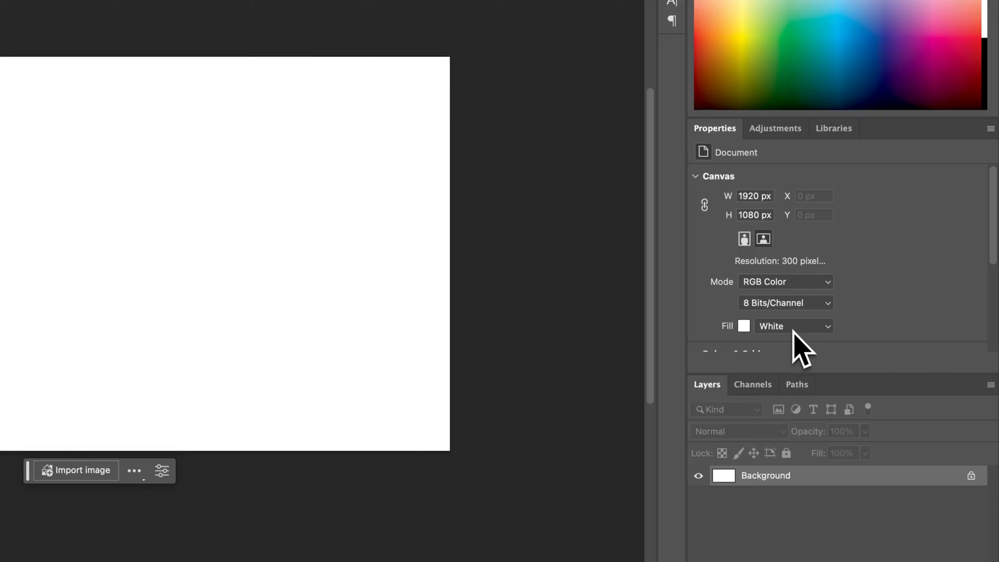
- Set the canvas Fill to Transparent in Properties, then drag across the canvas
click(793, 326)
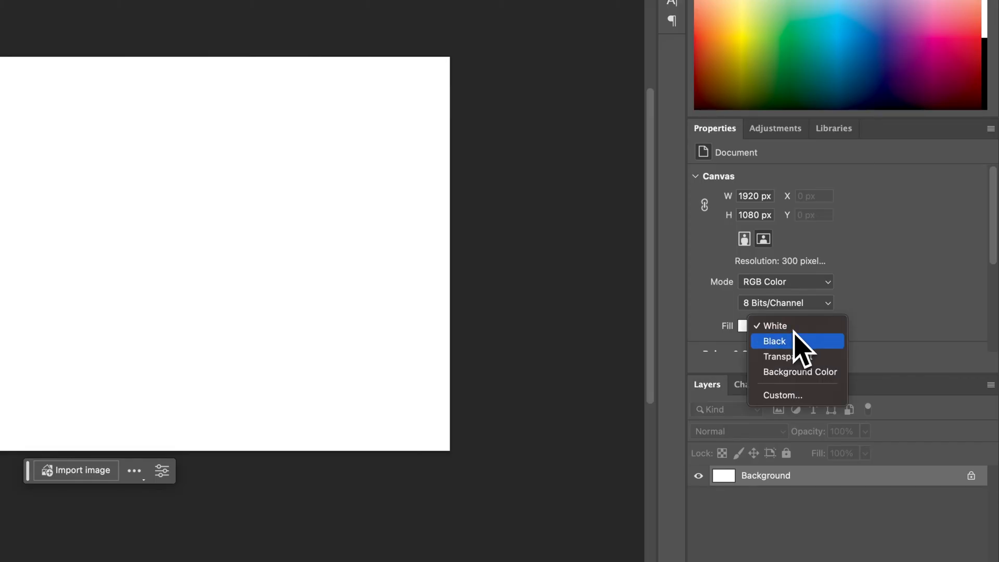
click(778, 356)
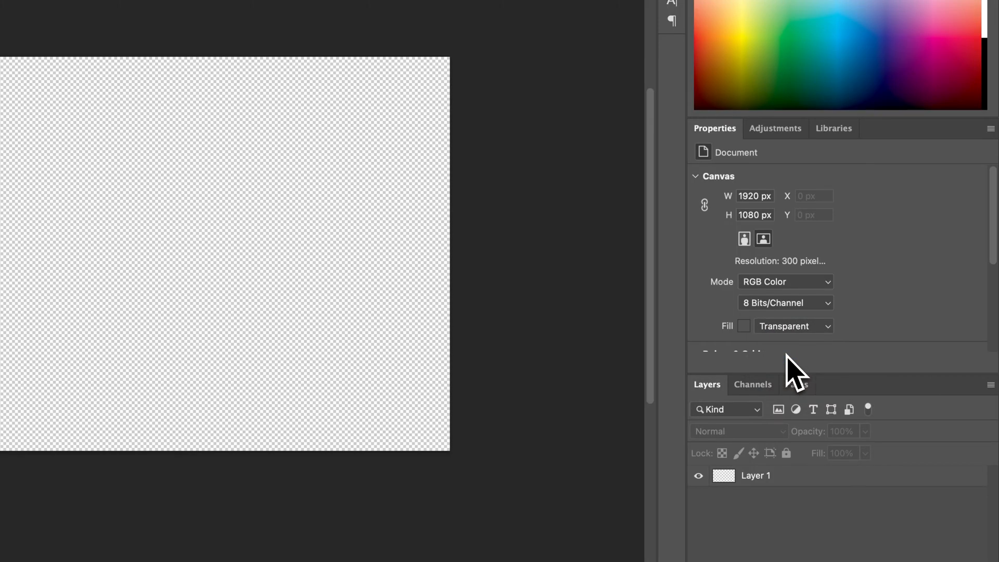
mouse_move(799, 372)
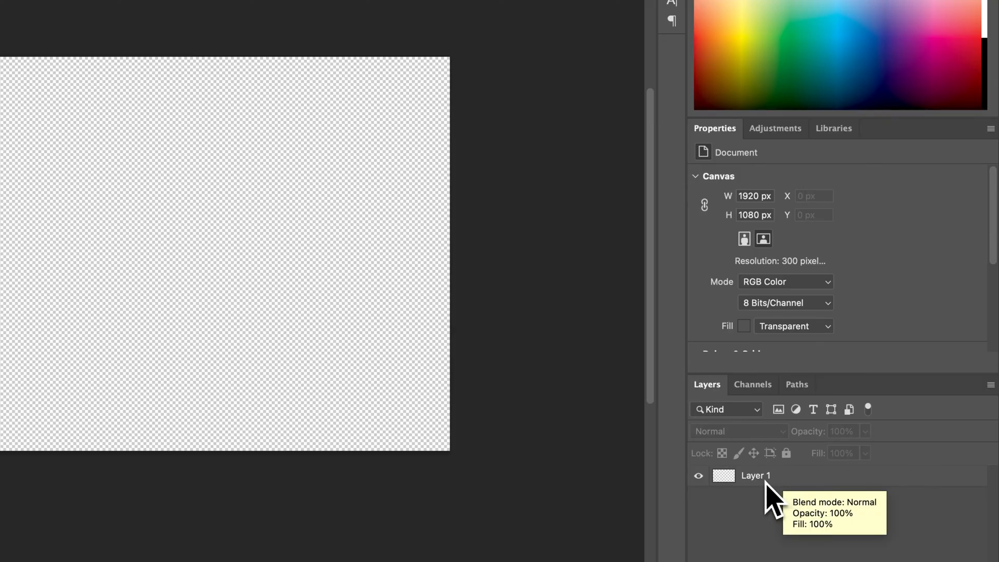
mouse_move(787, 503)
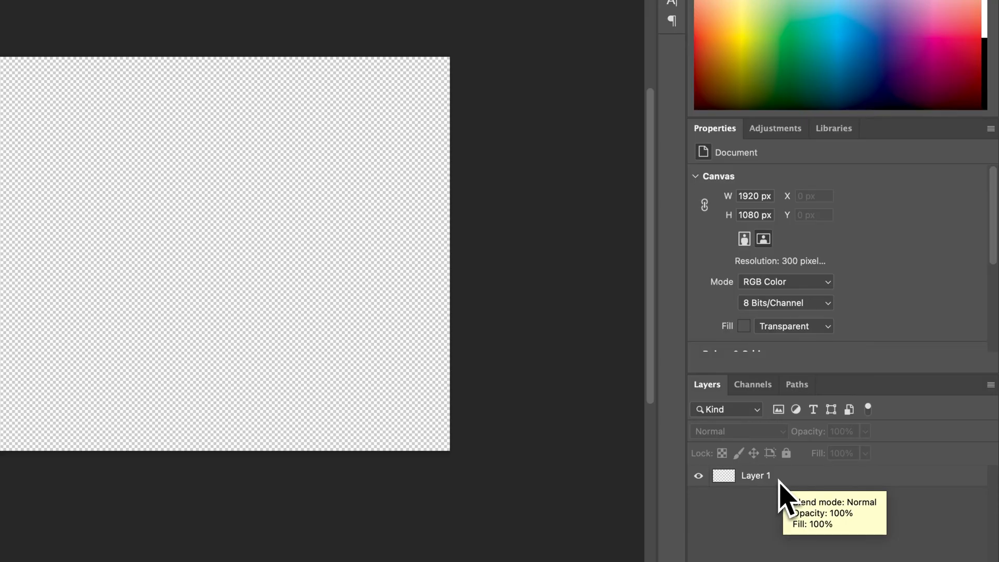
mouse_move(788, 497)
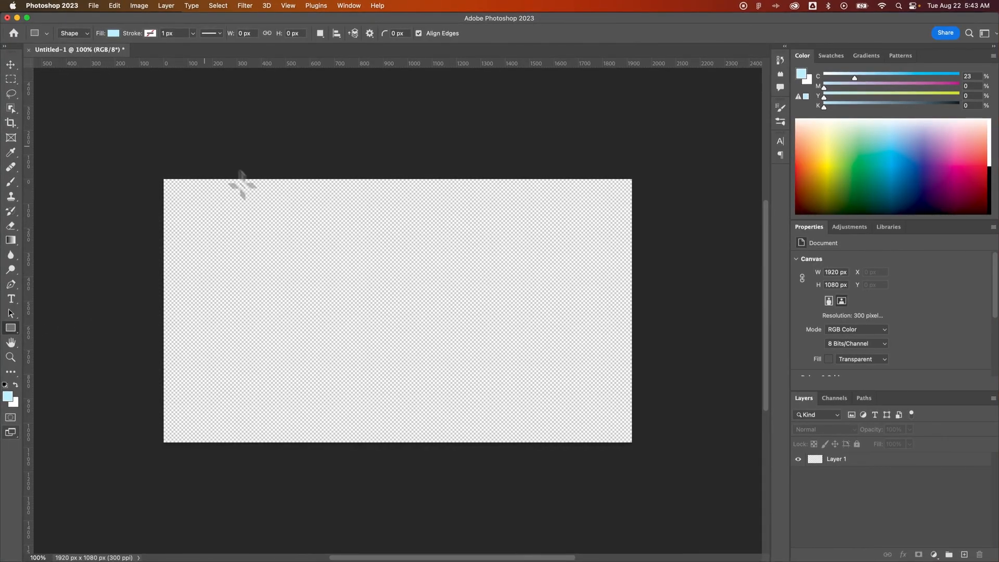
drag(235, 208, 448, 406)
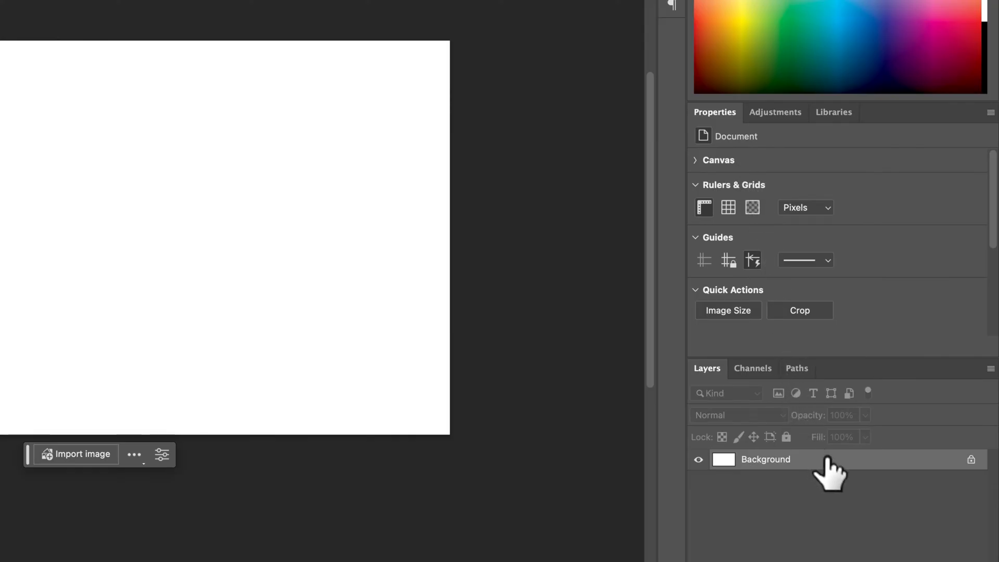
mouse_move(962, 481)
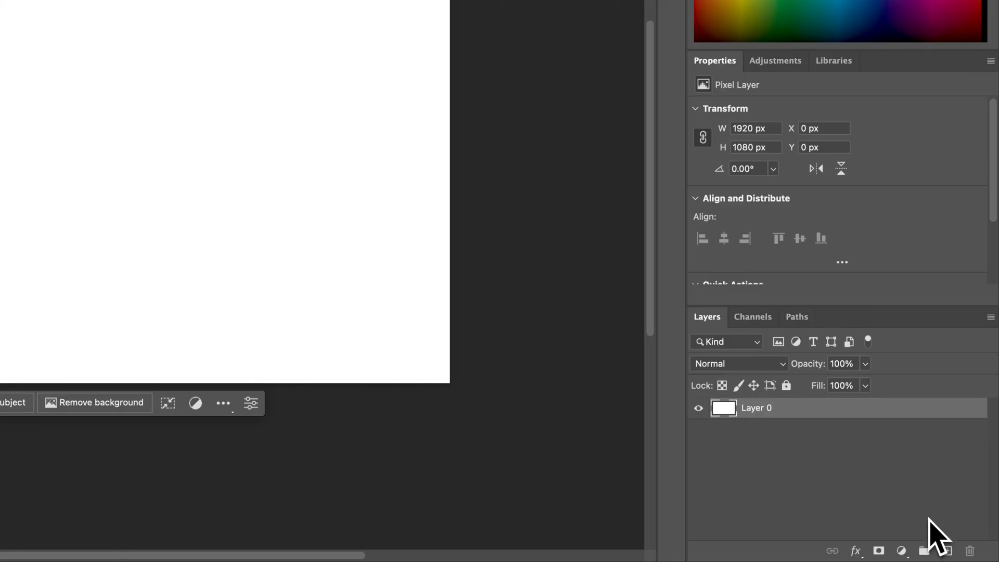
mouse_move(912, 490)
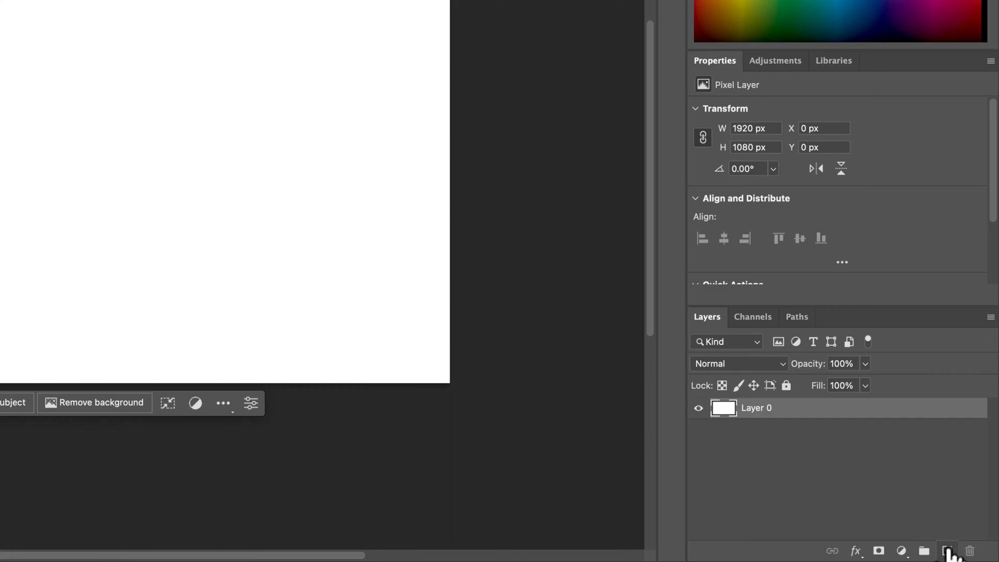
- Add a new empty Layer 1 and select the white Layer 0 for deletion
click(947, 551)
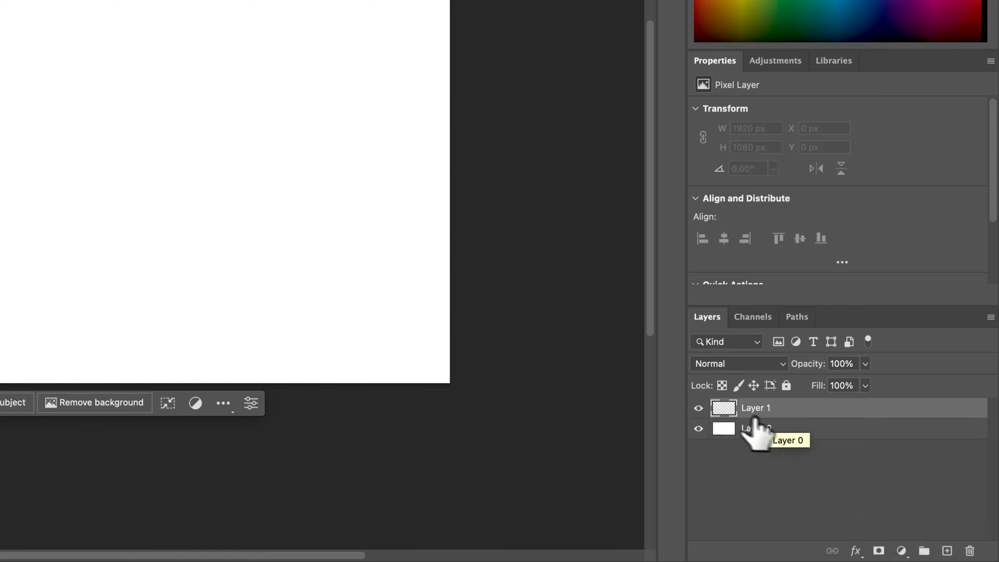
click(756, 428)
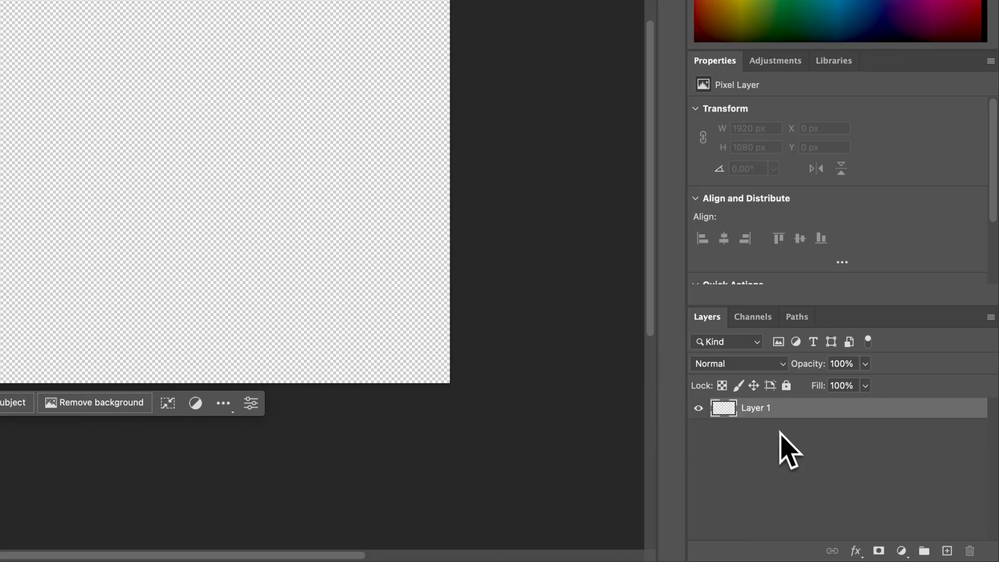
mouse_move(783, 424)
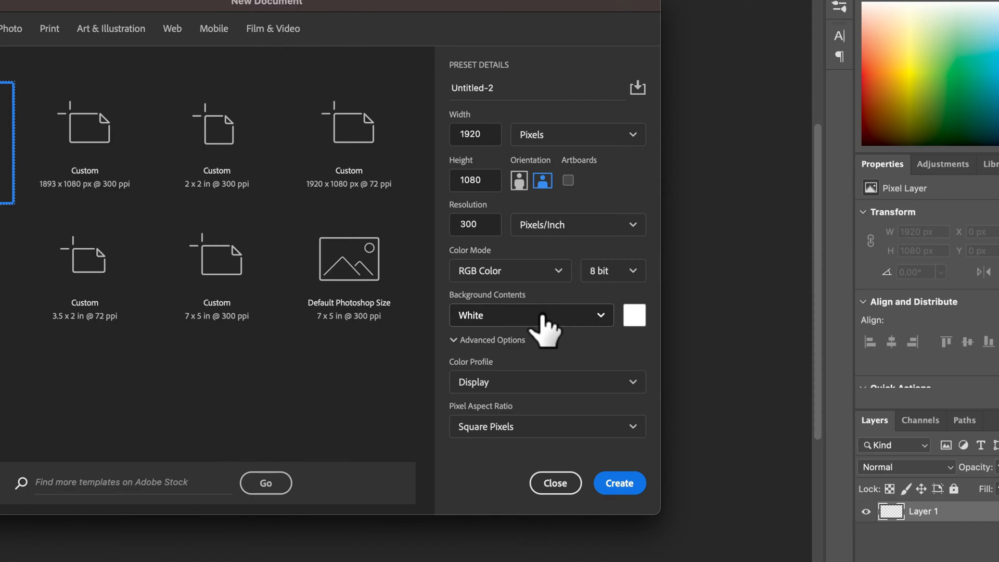
- Create the 1920×1080 document with Background Contents set to Transparent
click(531, 315)
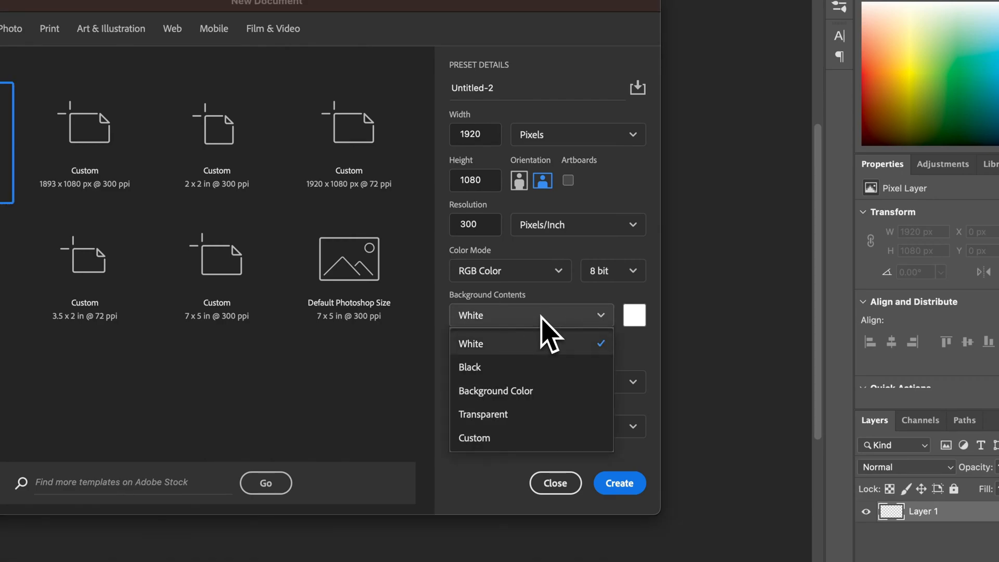
click(483, 415)
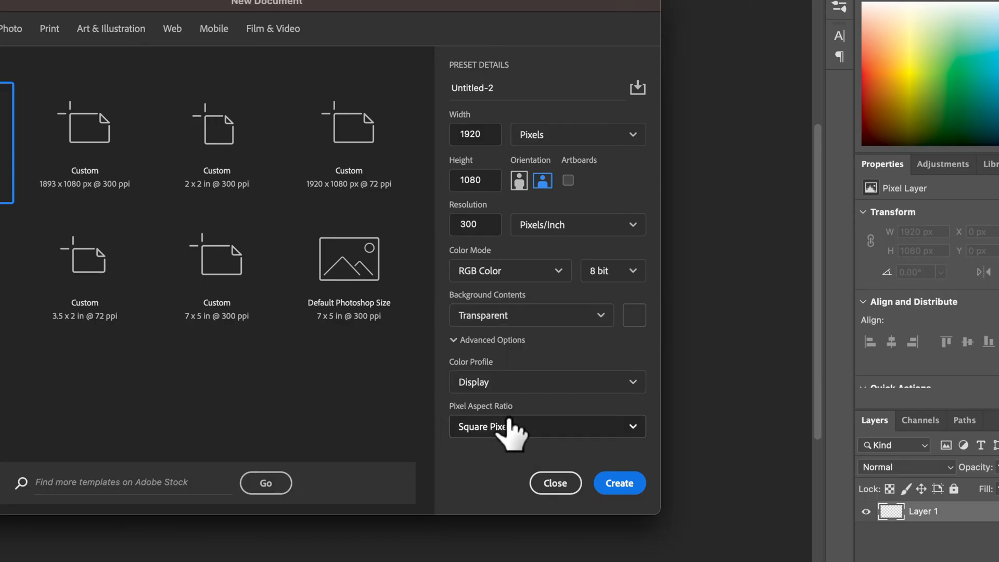
click(618, 483)
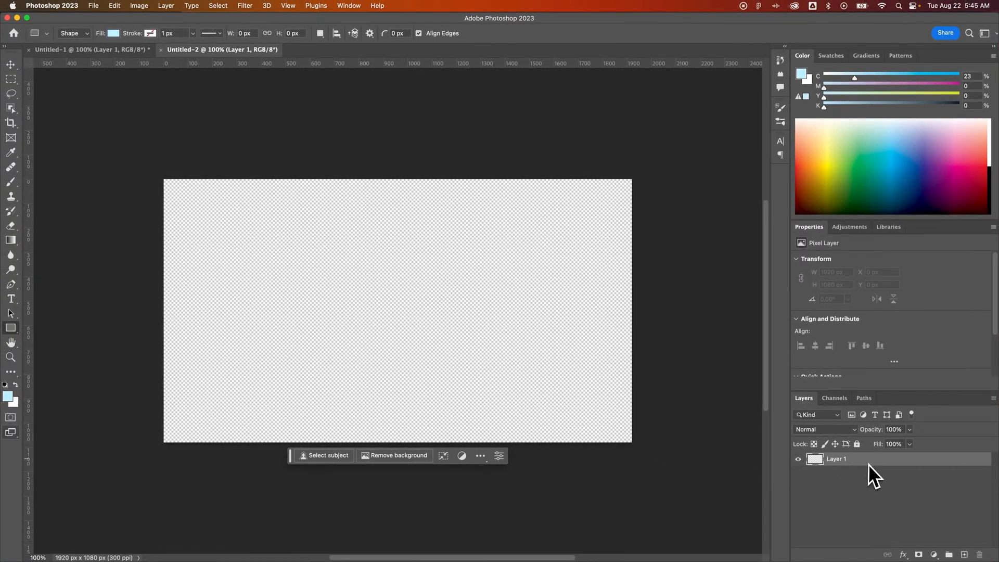
mouse_move(866, 466)
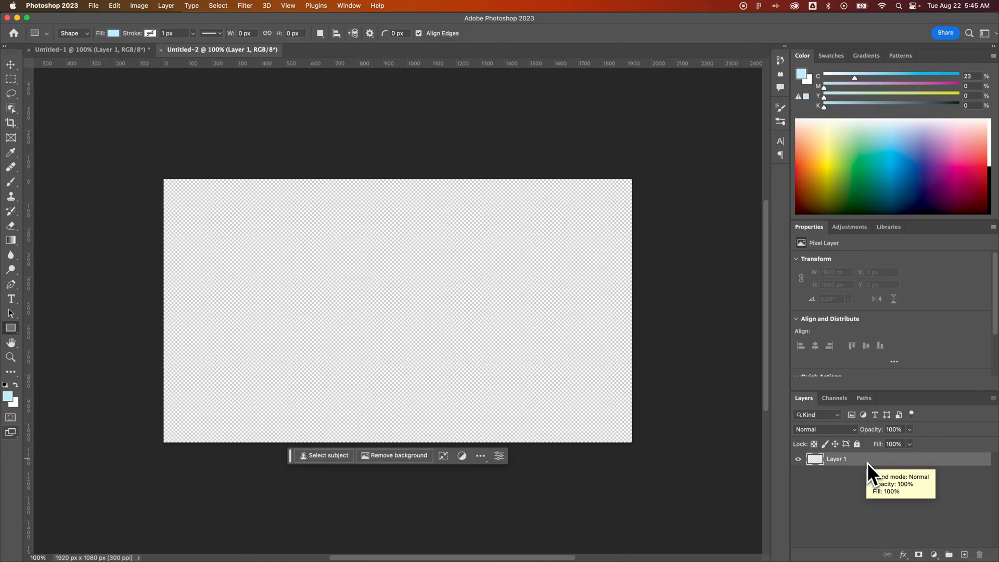
- Confirm #ff0000 red for HELLO and nudge the text toward canvas centre
click(10, 63)
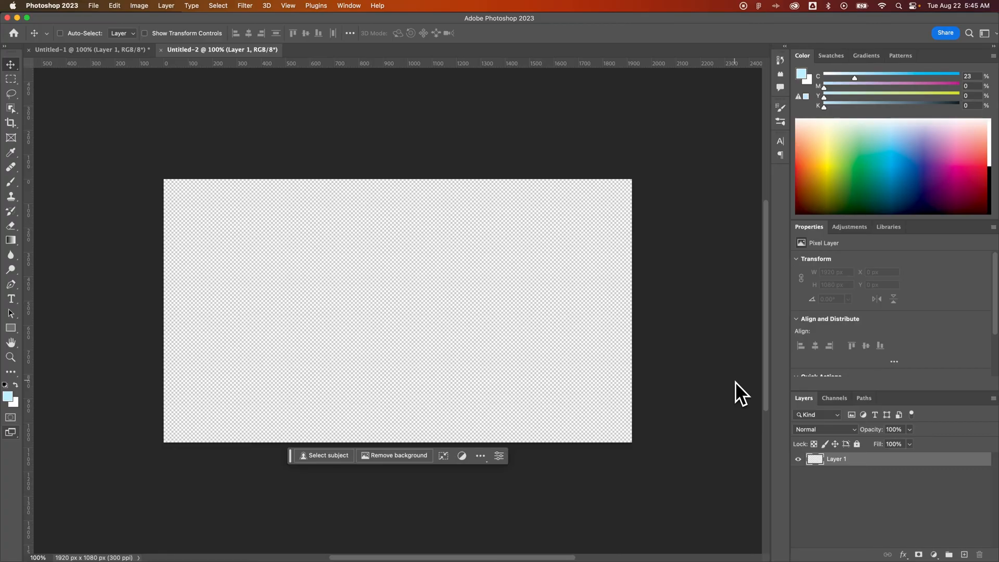
mouse_move(743, 392)
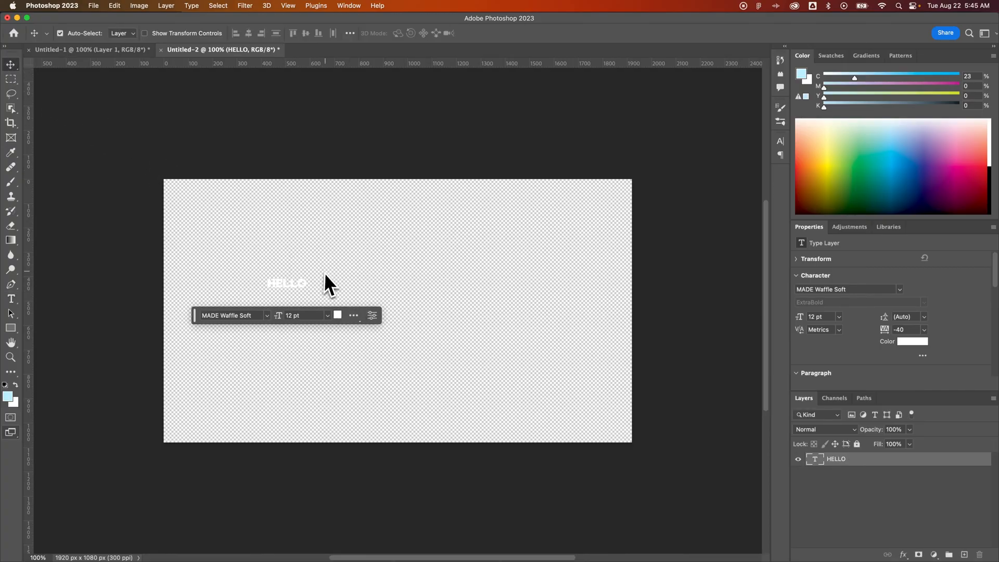
drag(307, 289, 563, 202)
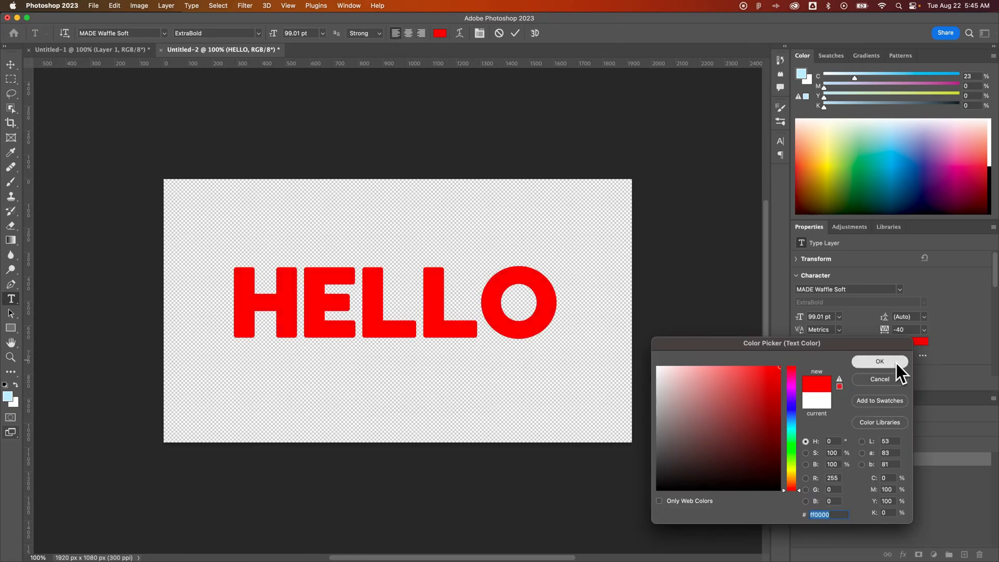
click(880, 361)
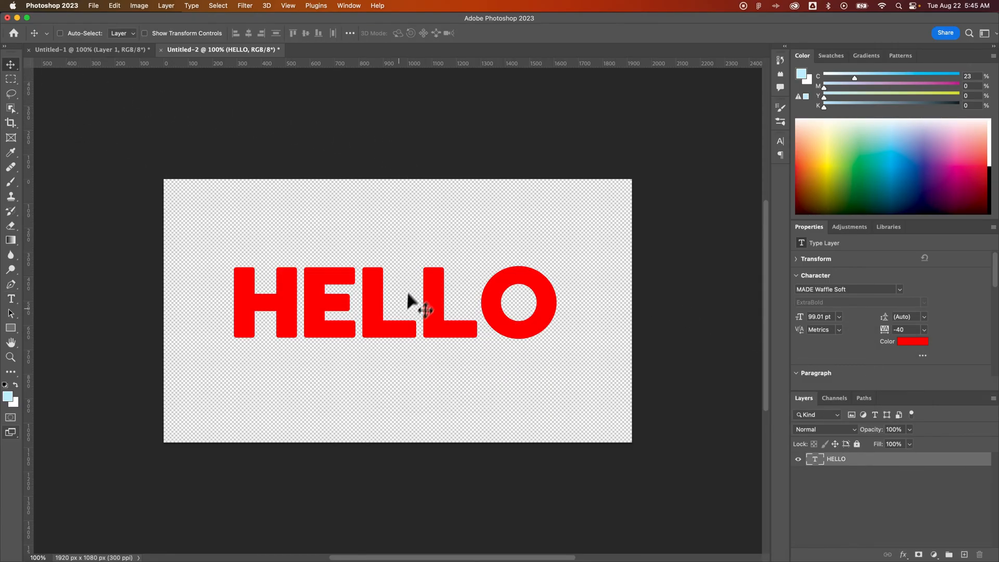
drag(408, 303, 424, 309)
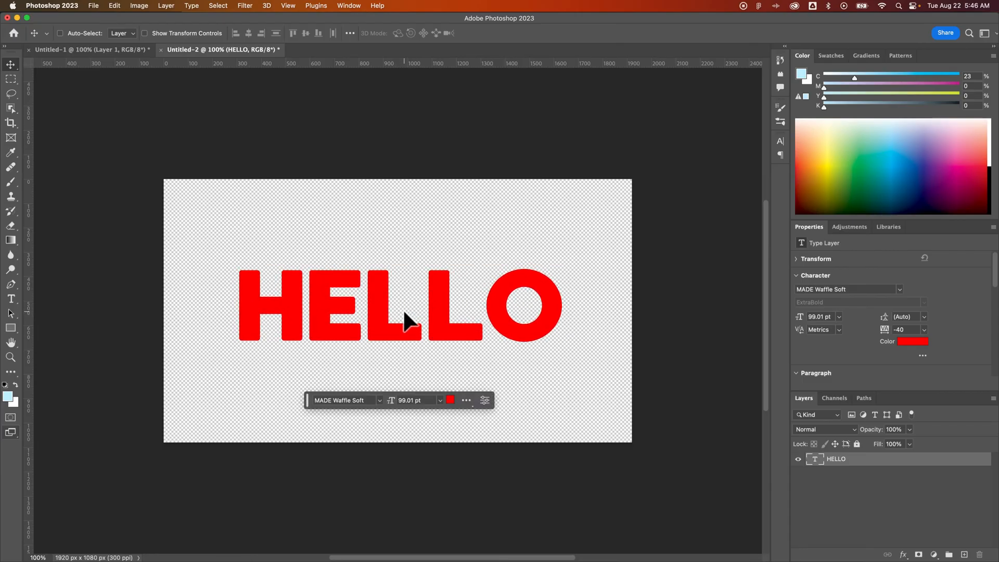
mouse_move(414, 328)
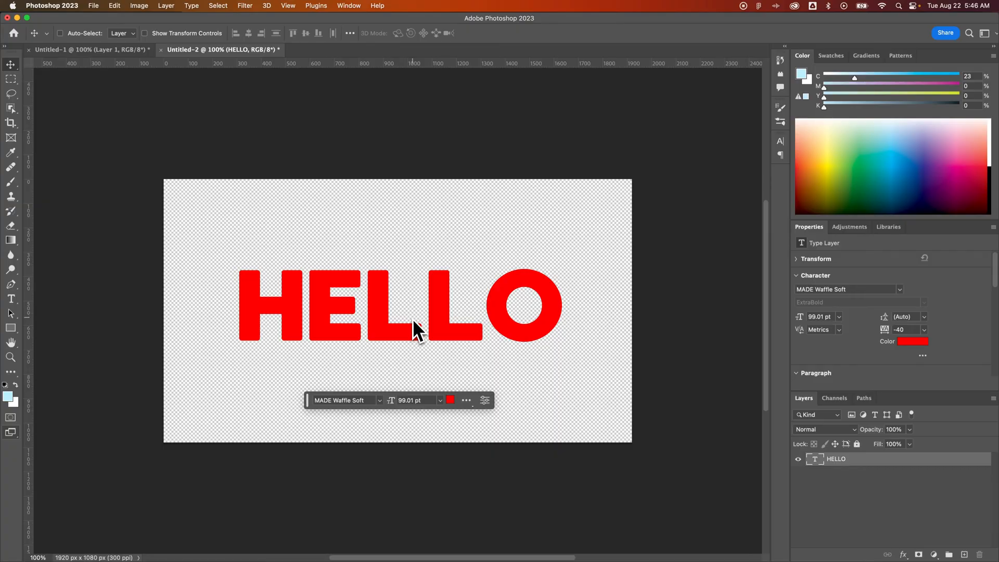
mouse_move(338, 245)
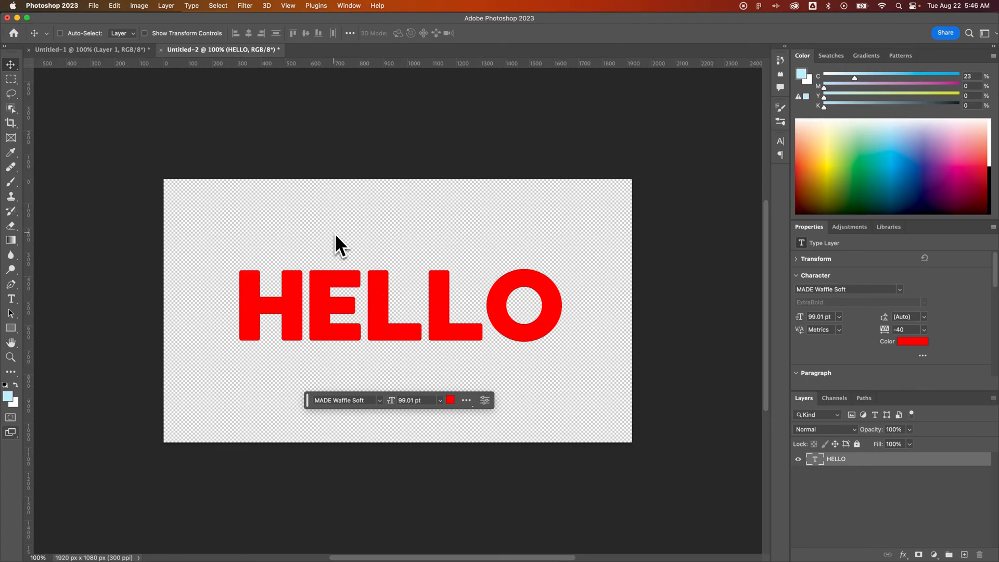
mouse_move(329, 247)
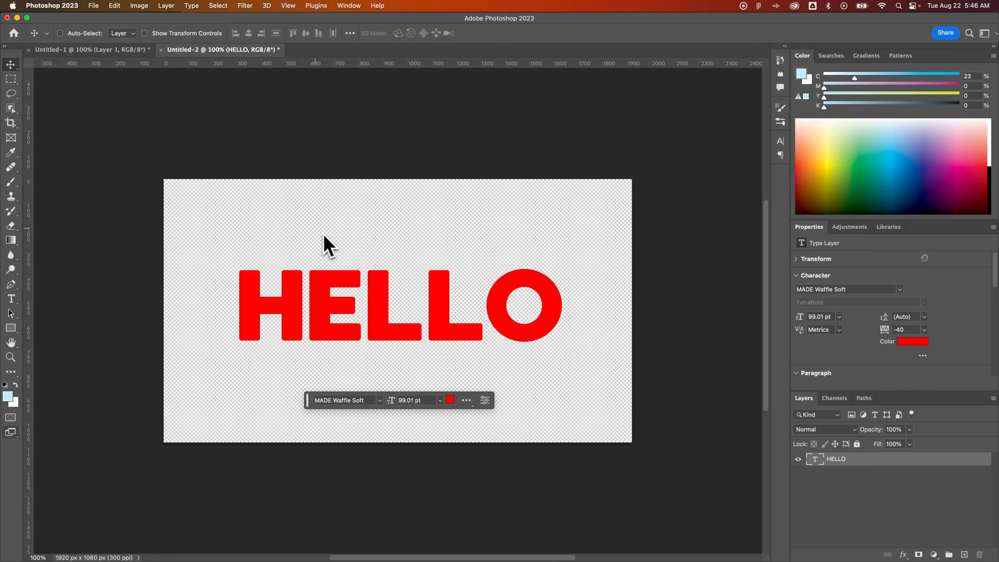
- Open Save a Copy from the File menu and pick PNG as the format
click(94, 6)
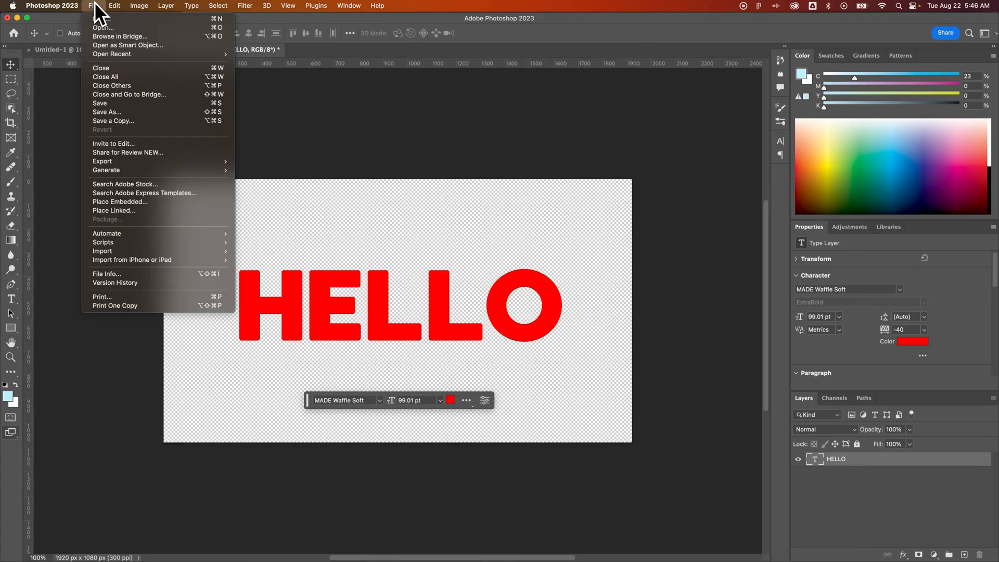
mouse_move(113, 121)
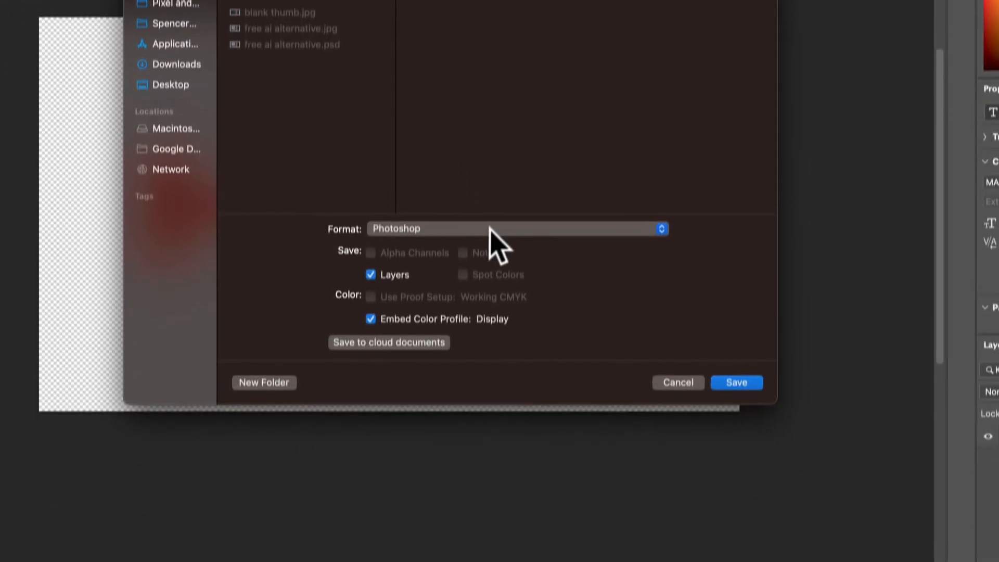
click(516, 228)
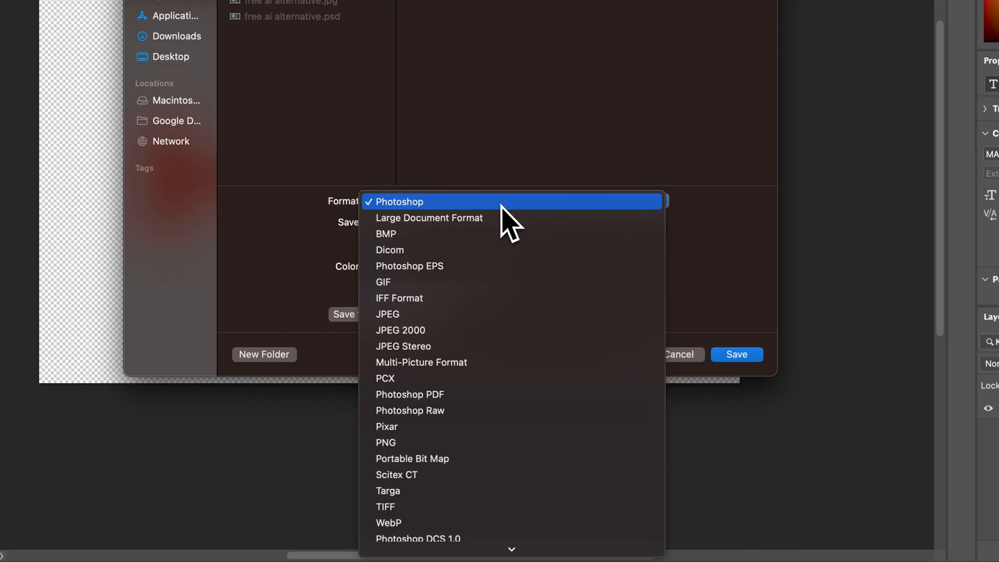
mouse_move(499, 303)
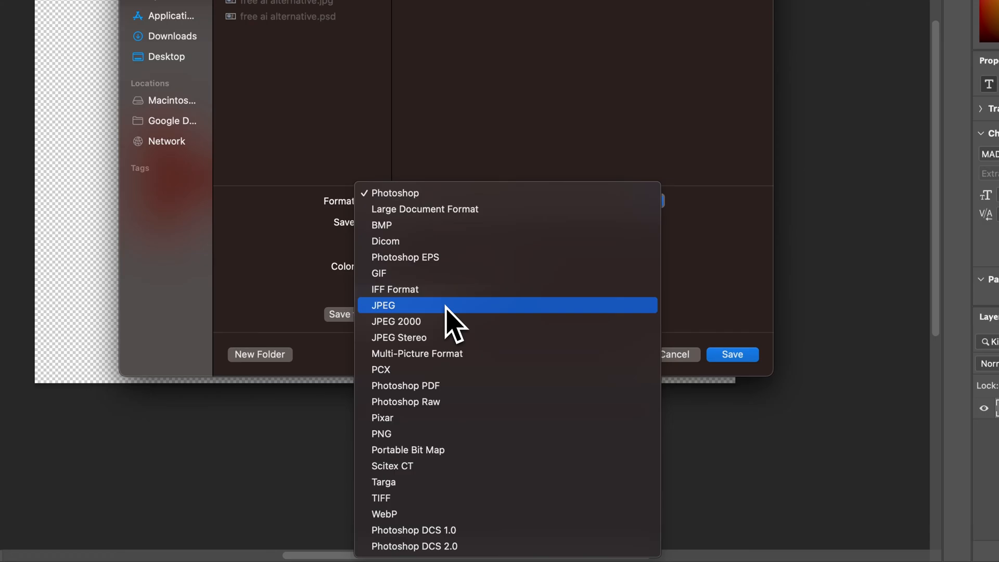
mouse_move(409, 433)
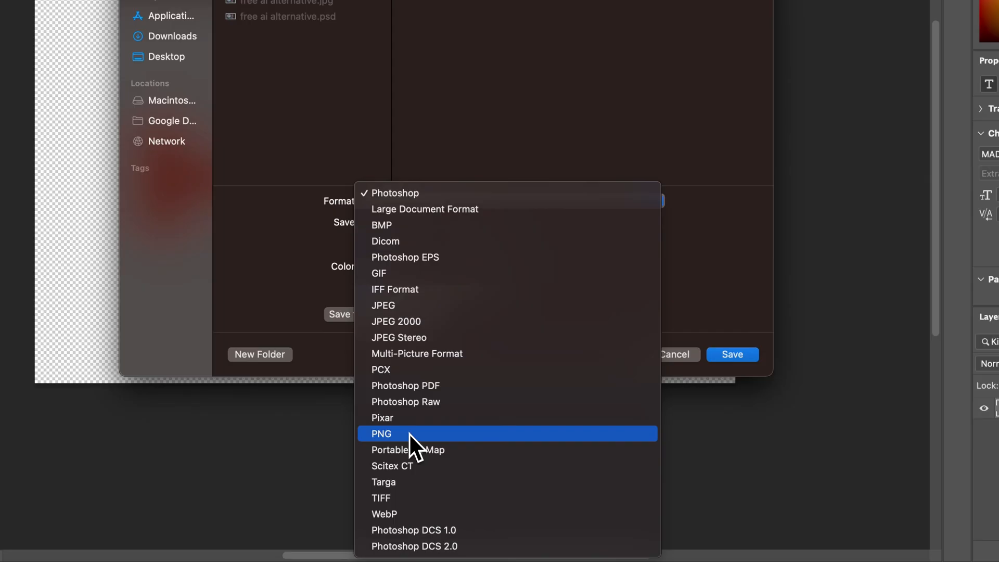
click(381, 434)
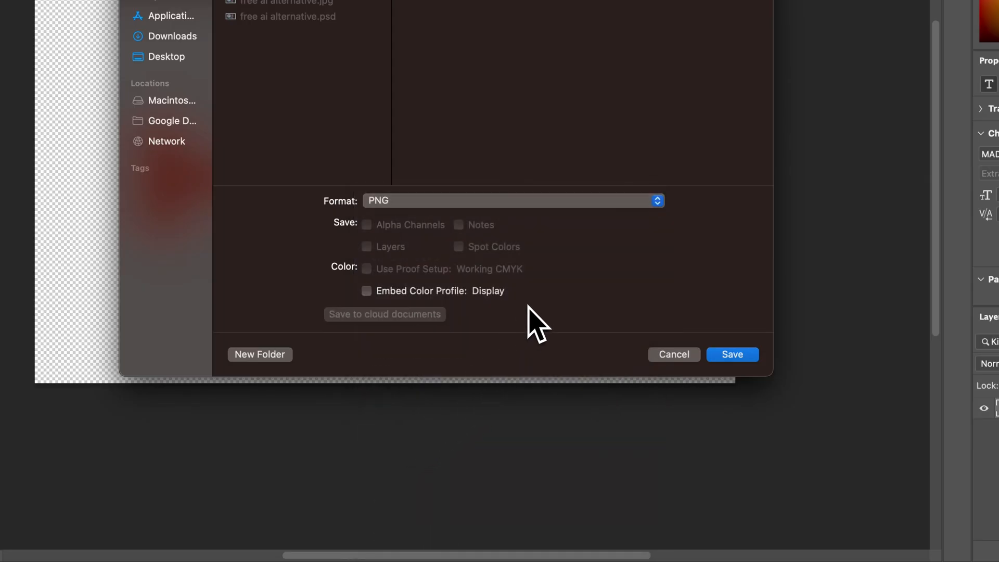
mouse_move(558, 245)
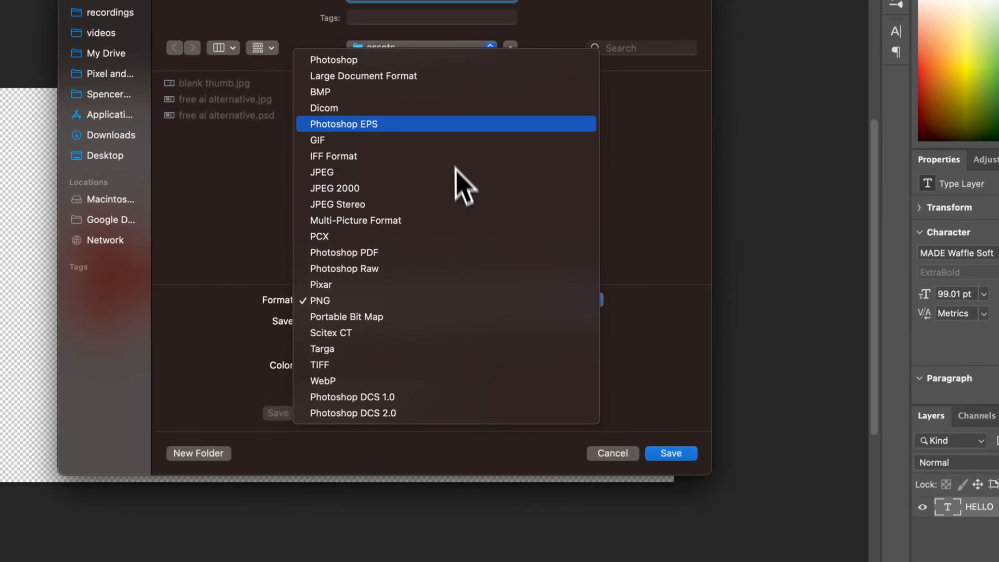
- Change the format to Photoshop PDF, then to TIFF, and confirm the dialog
click(344, 252)
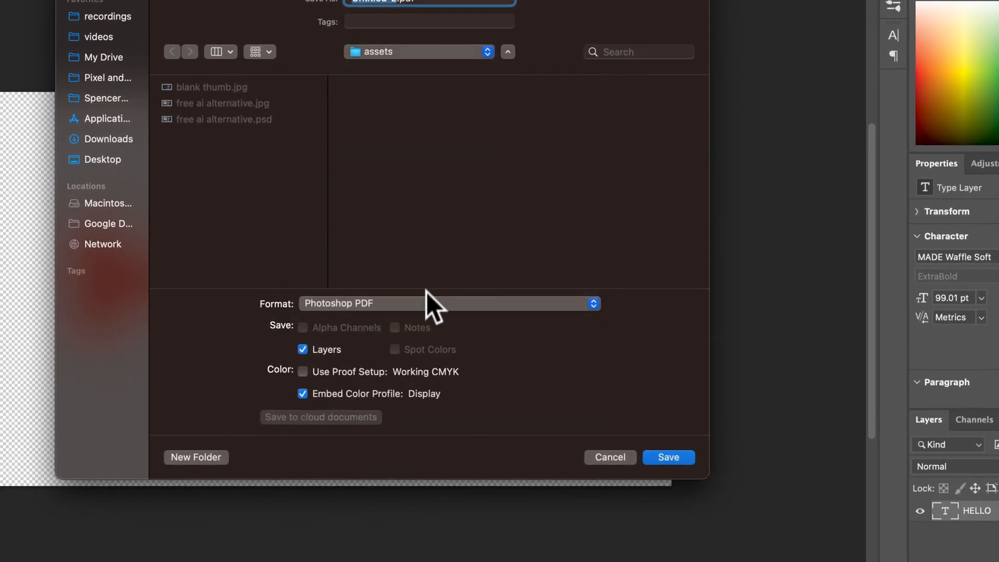
click(449, 304)
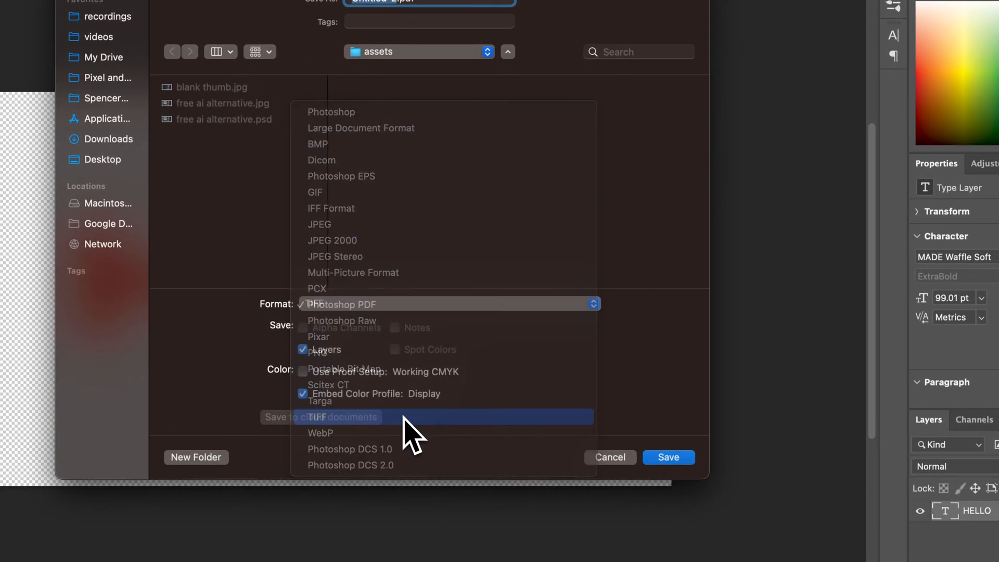
click(317, 417)
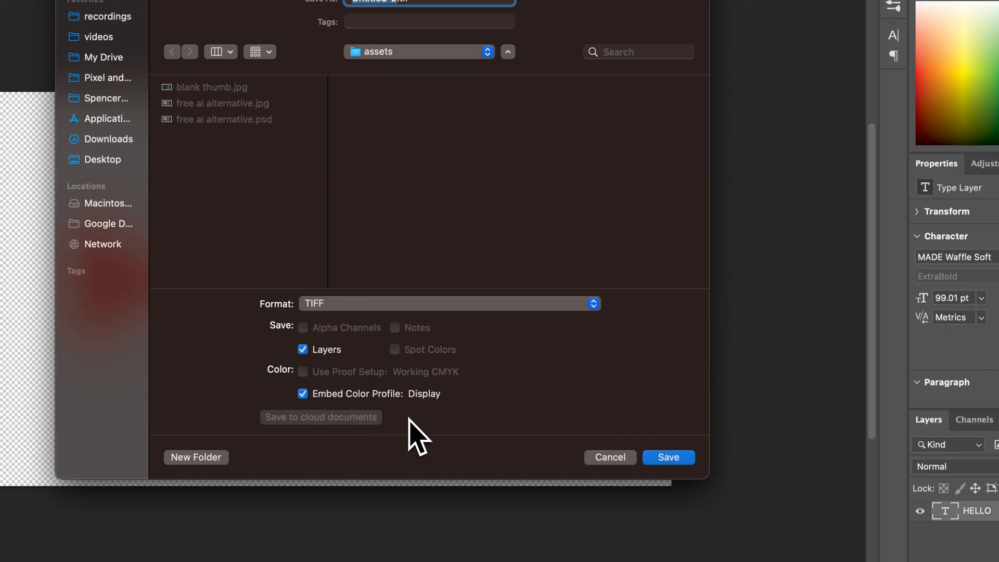
mouse_move(422, 436)
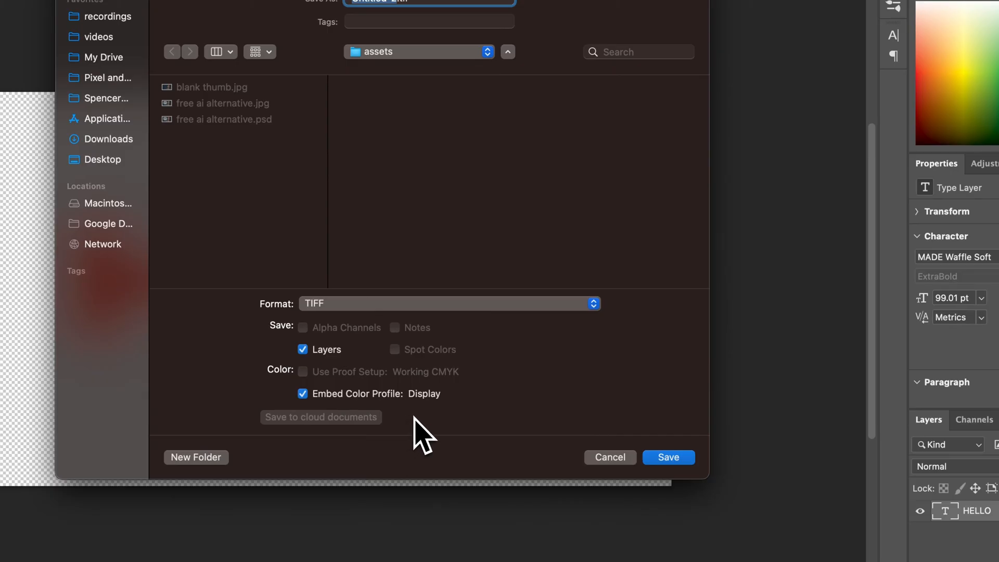
mouse_move(437, 436)
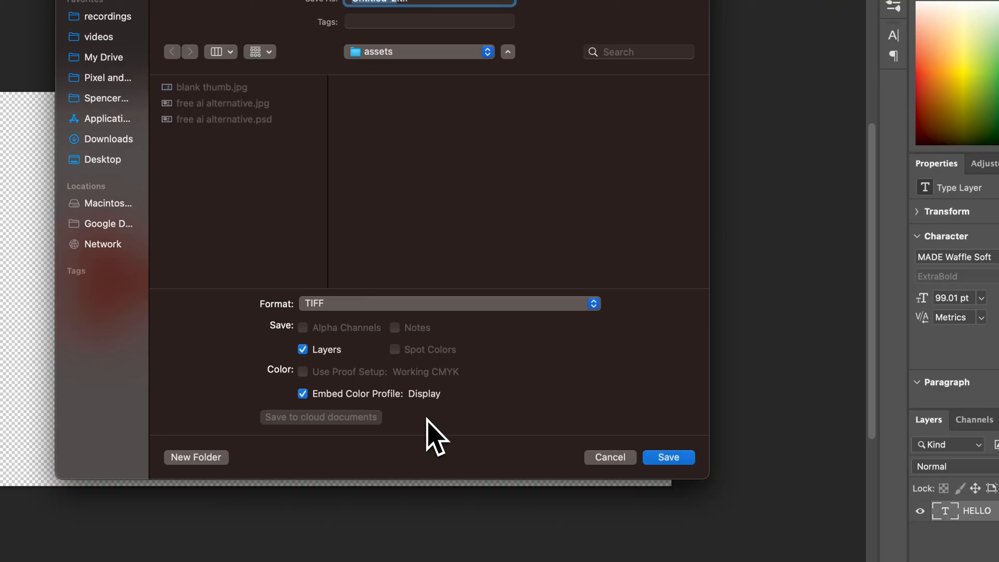
click(668, 457)
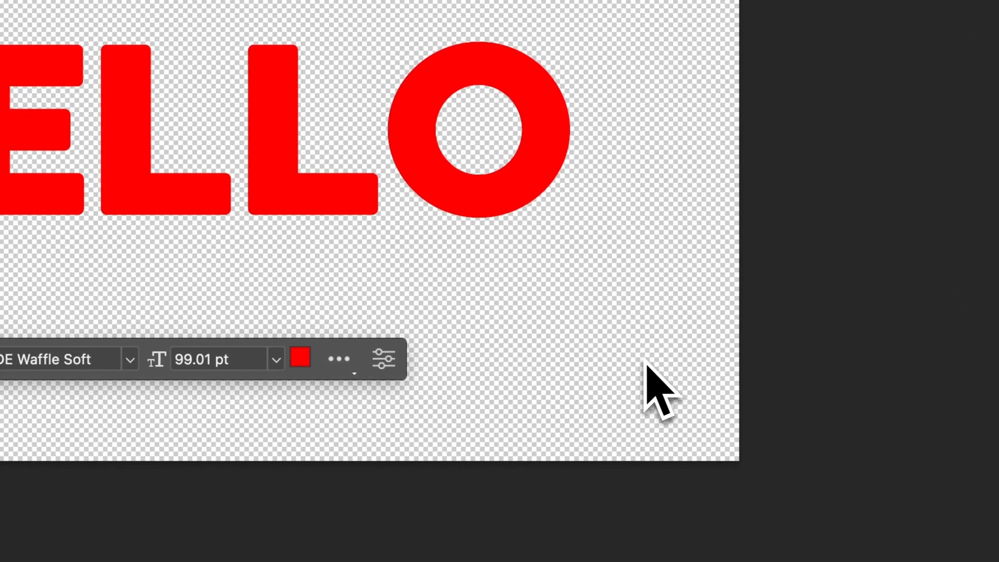
mouse_move(618, 408)
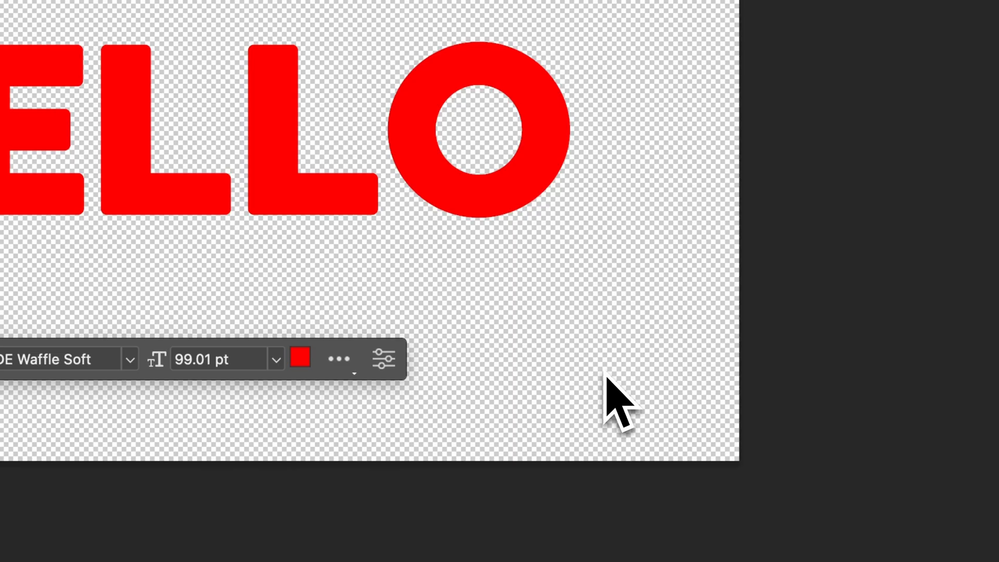